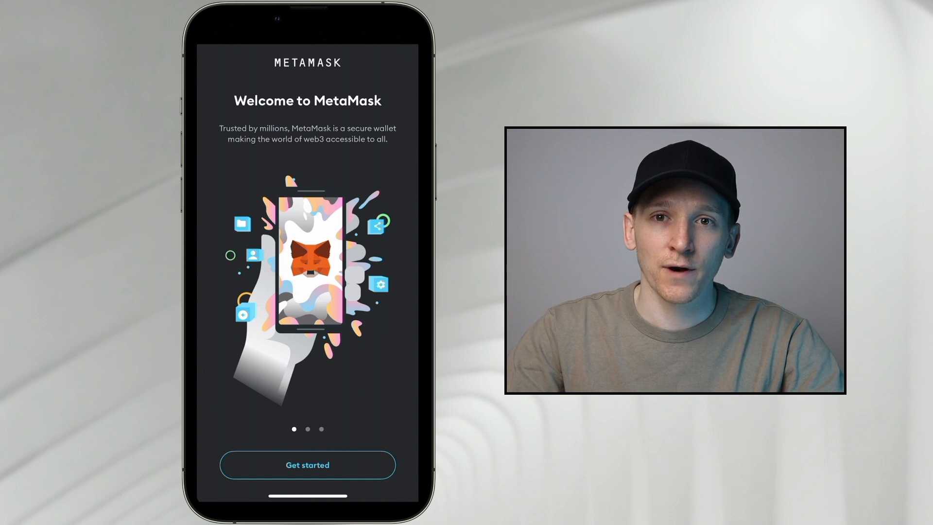
# Show the account options menu for Account 1 on Ethereum Mainnet
pyautogui.click(307, 465)
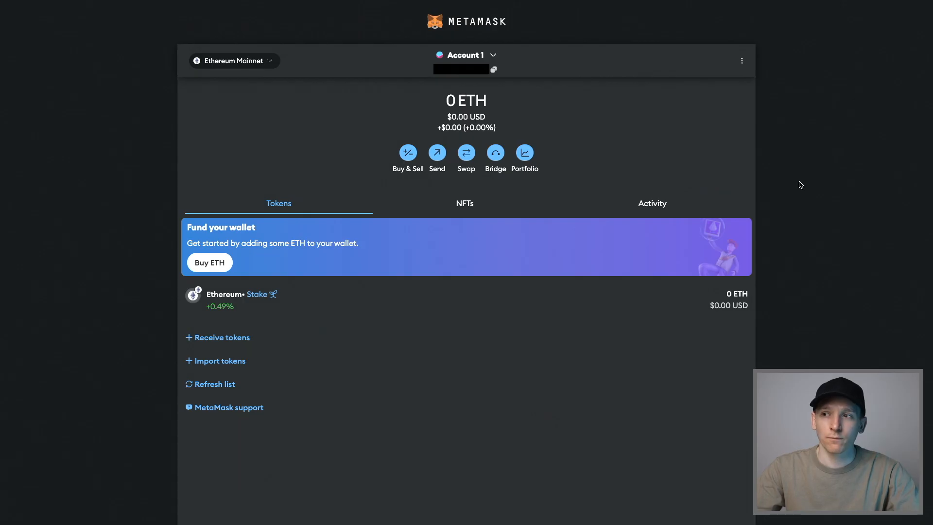
pyautogui.moveTo(749, 85)
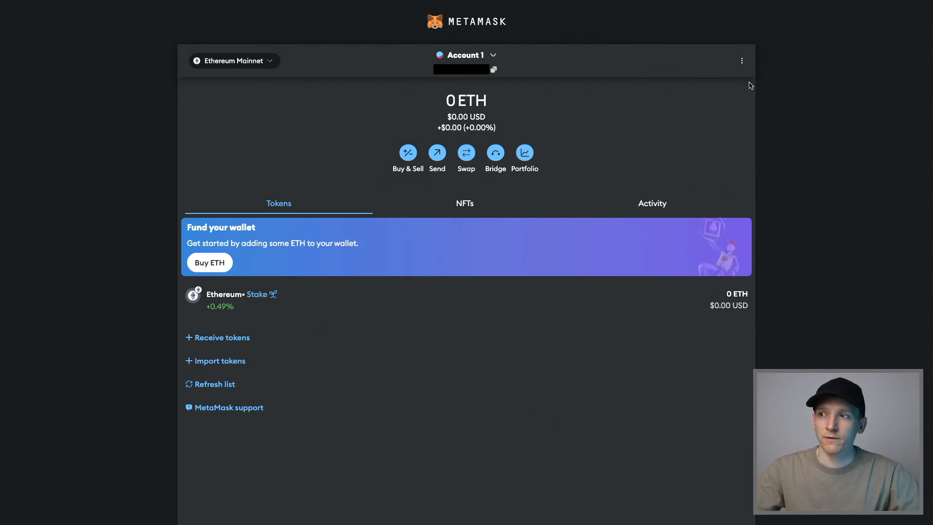
pyautogui.click(742, 60)
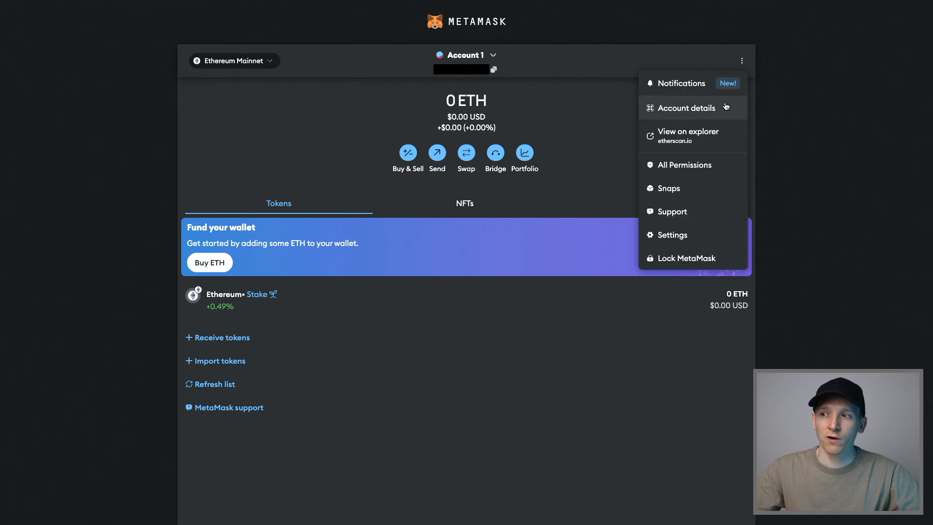
# Go to Settings and show the Security & privacy section
pyautogui.click(672, 234)
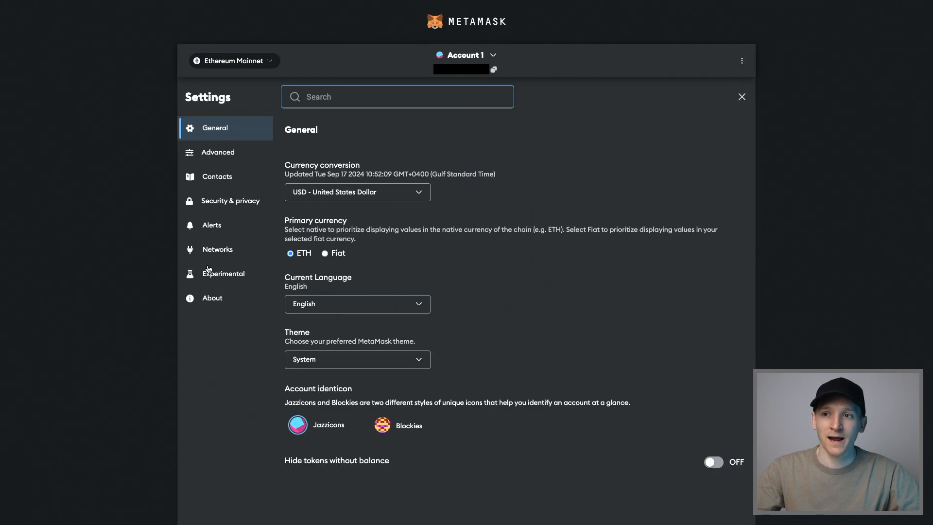
pyautogui.moveTo(112, 260)
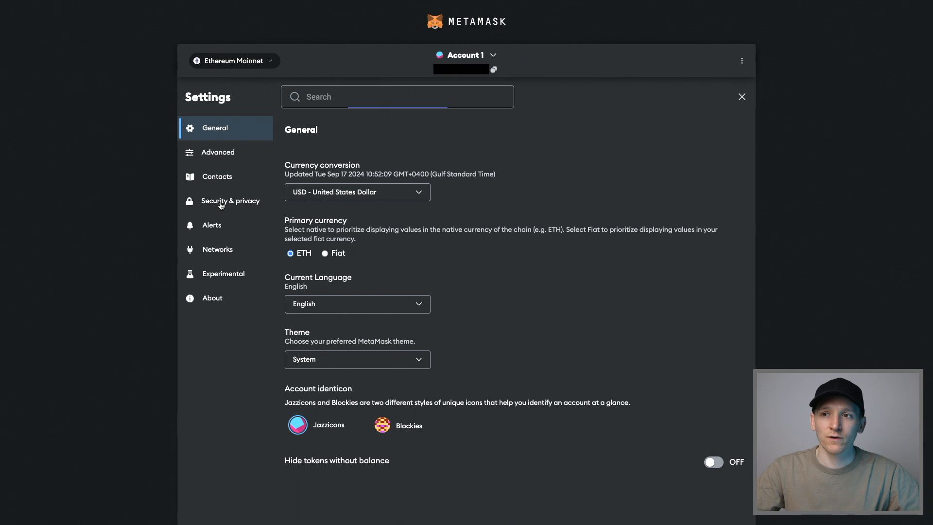
pyautogui.click(228, 200)
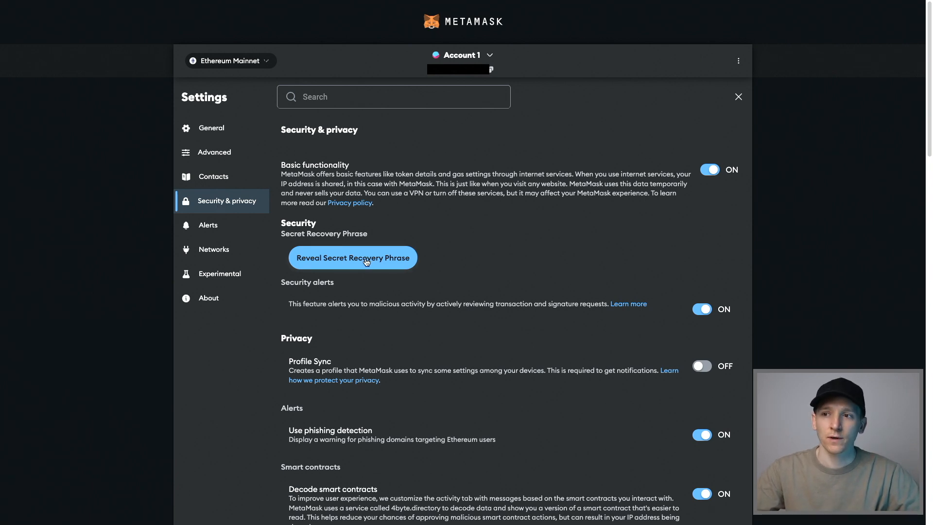
# Start revealing the Secret Recovery Phrase and pass the security quiz to reach the password prompt
pyautogui.click(352, 257)
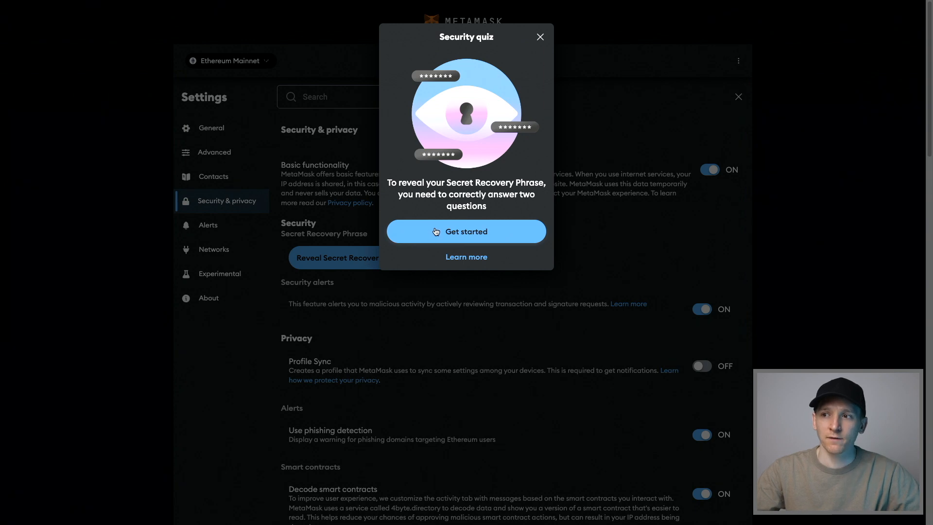
pyautogui.click(466, 231)
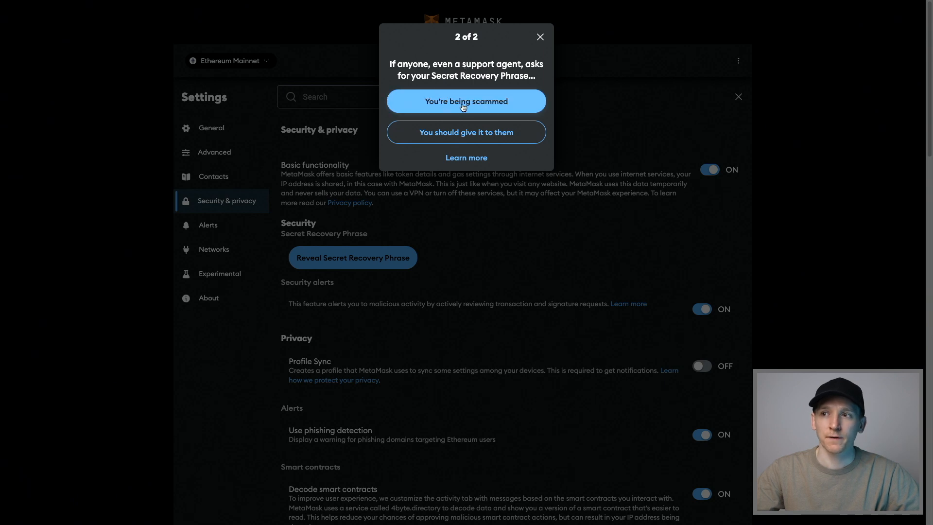
pyautogui.click(465, 100)
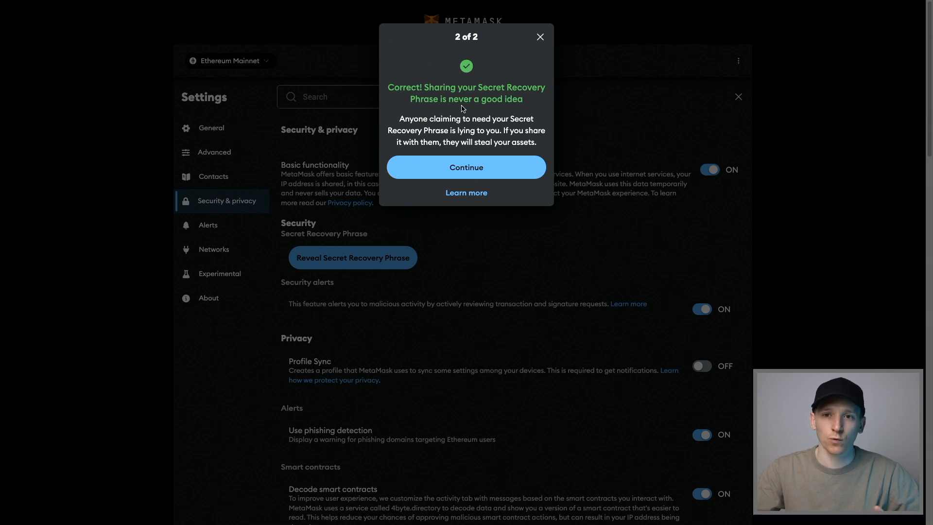
pyautogui.click(465, 167)
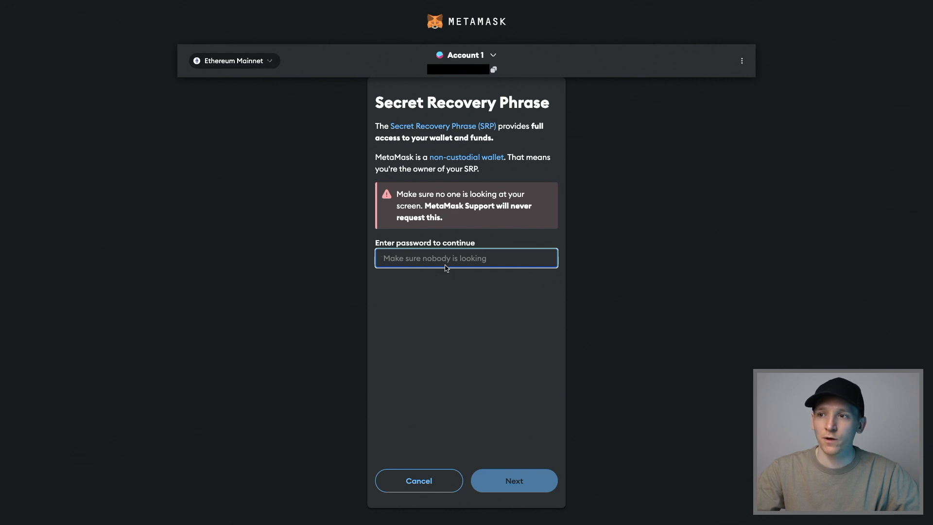
# Enter the wallet password and hold to reveal the Secret Recovery Phrase
pyautogui.write('password')
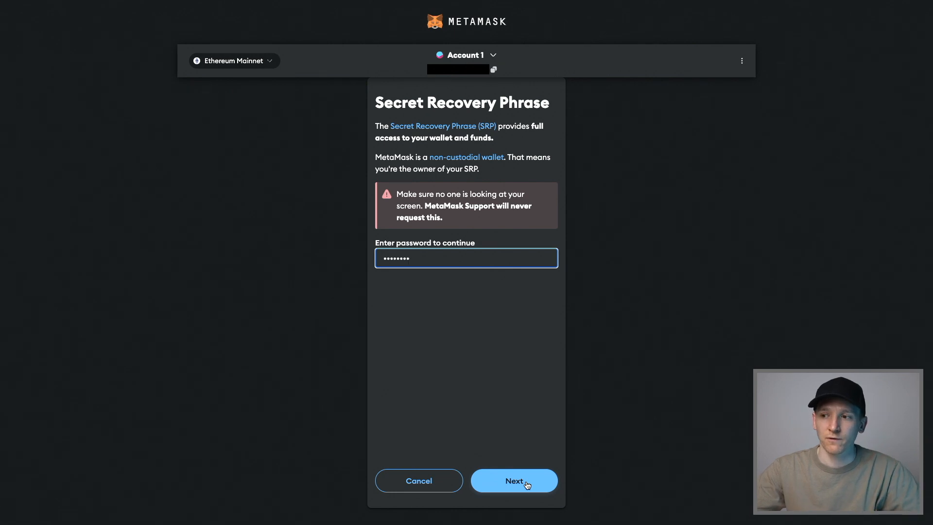
pyautogui.click(513, 480)
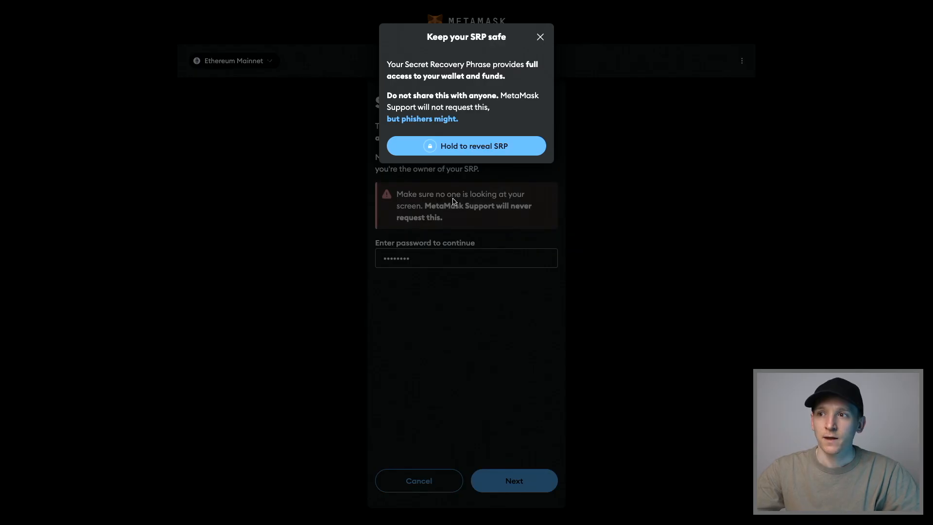
pyautogui.click(465, 146)
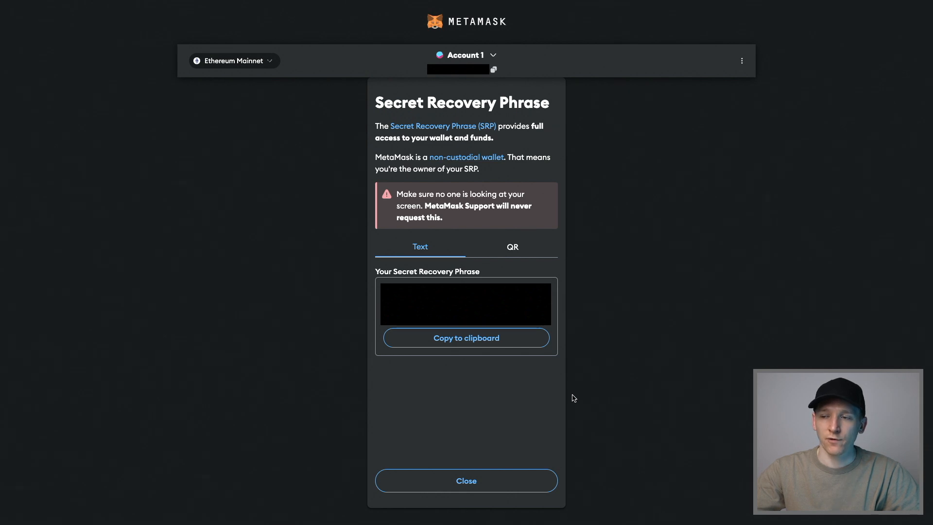
pyautogui.moveTo(411, 248)
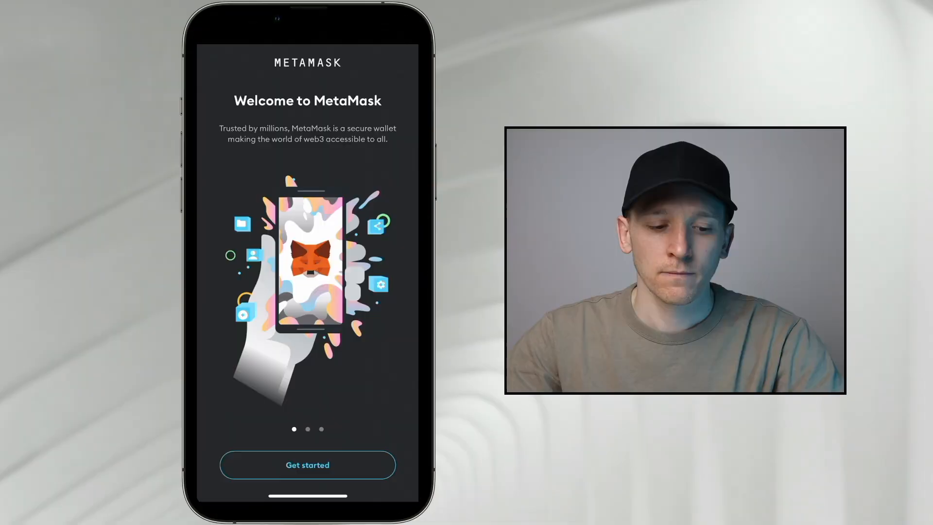
# Begin importing a wallet by recovery phrase, agreeing to usage-data sharing and the Terms of Use
pyautogui.click(307, 465)
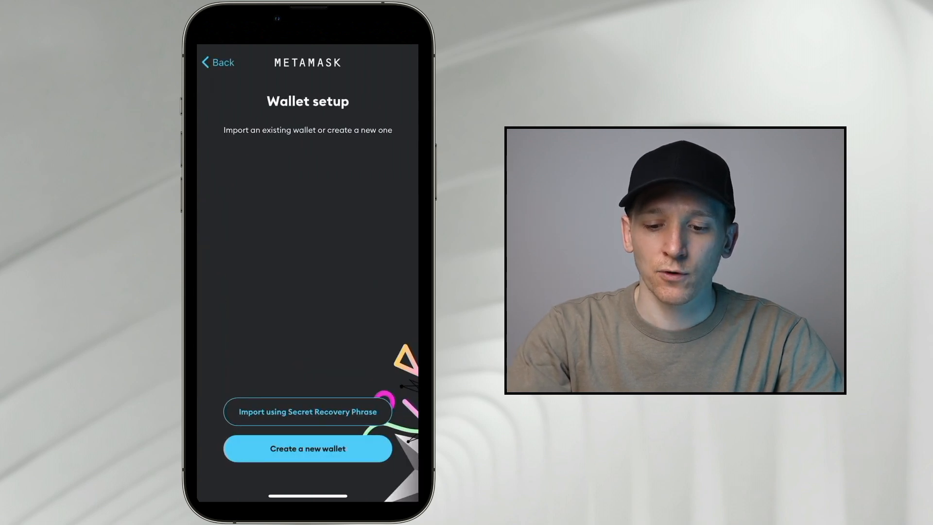
pyautogui.click(307, 448)
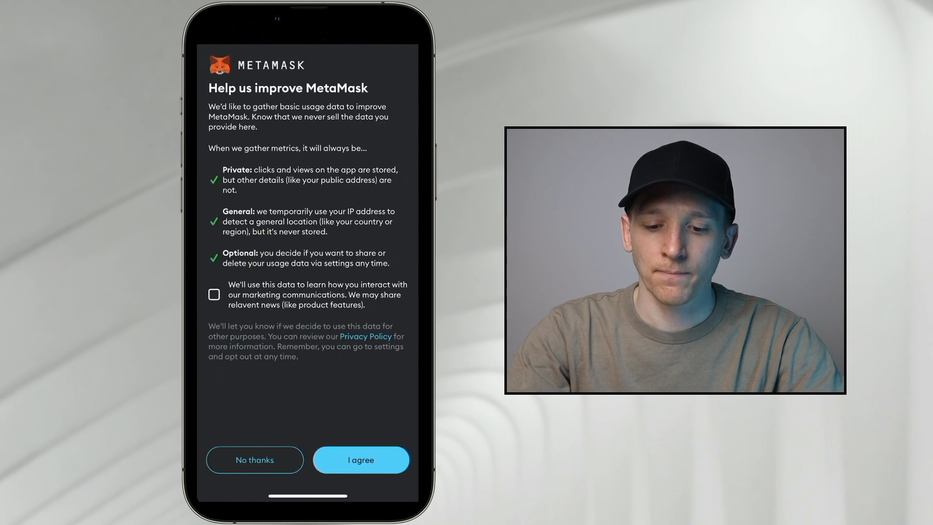
pyautogui.click(213, 294)
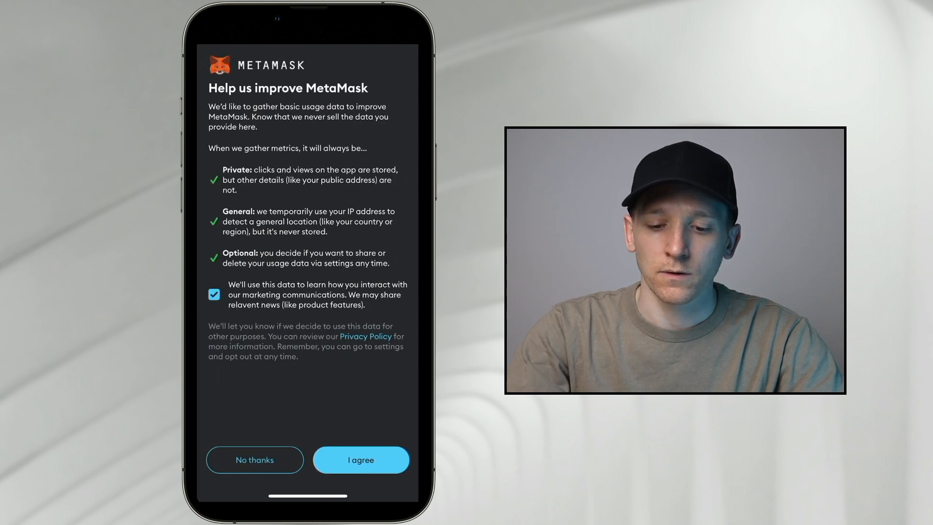
pyautogui.click(361, 459)
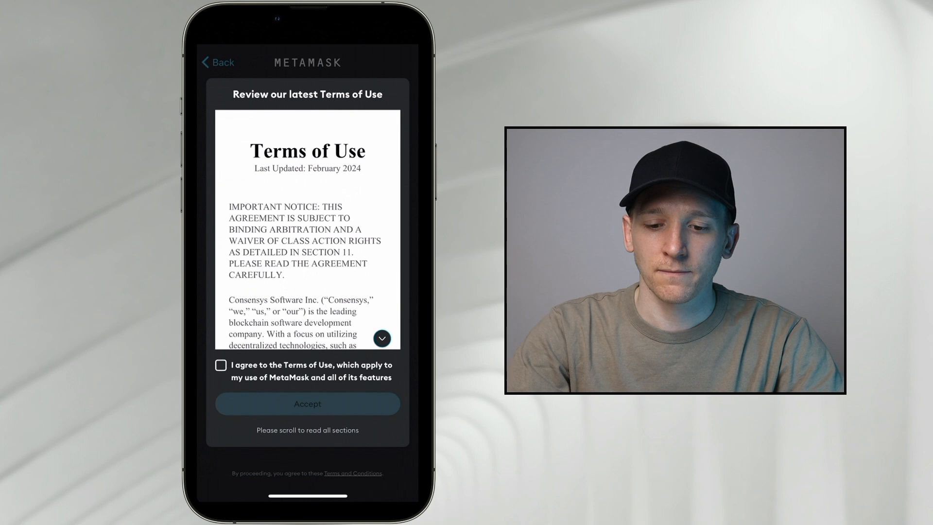
pyautogui.click(220, 364)
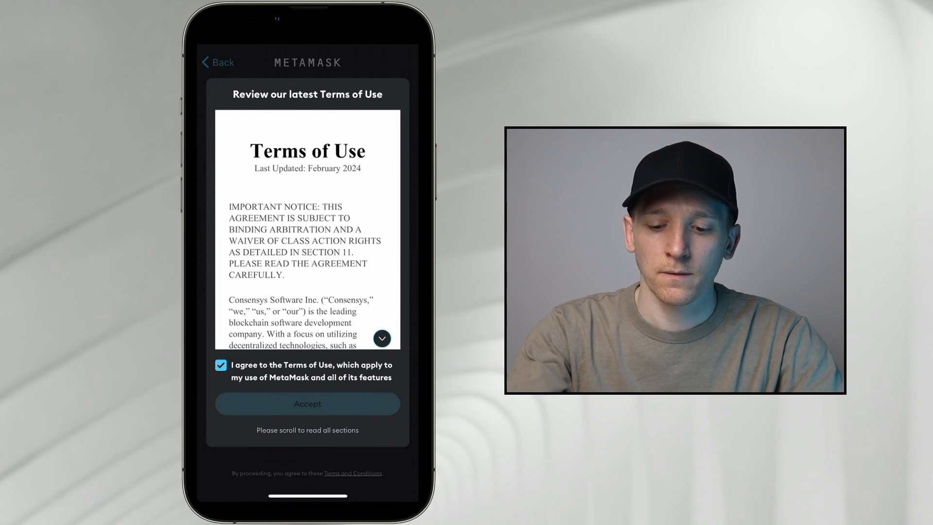
pyautogui.click(307, 403)
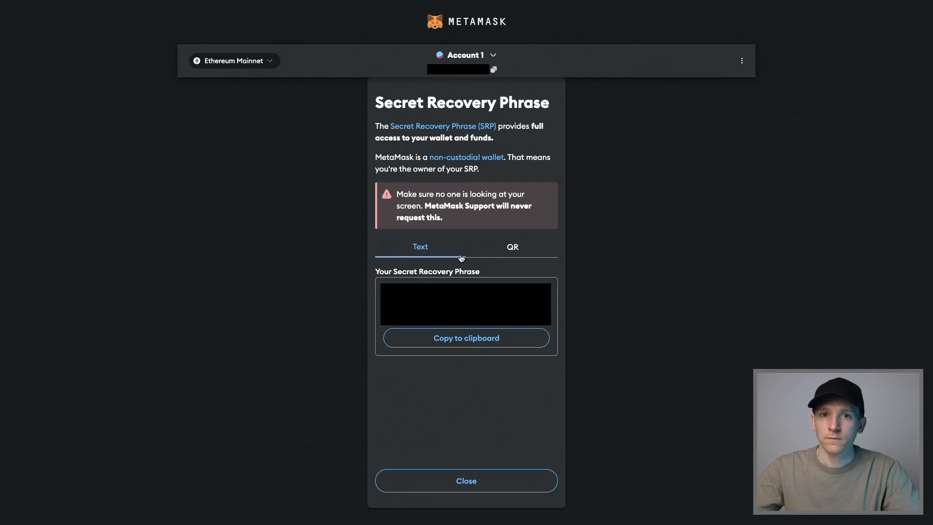
pyautogui.click(511, 246)
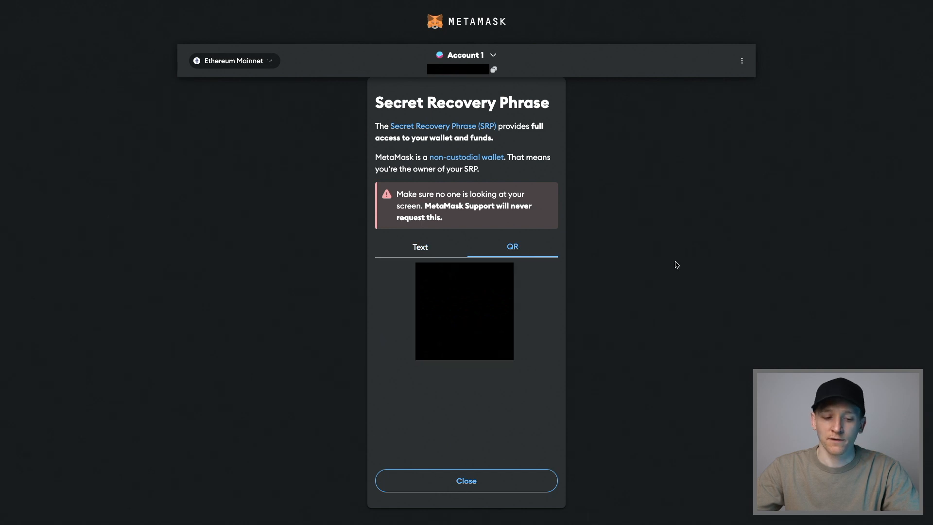
pyautogui.moveTo(670, 265)
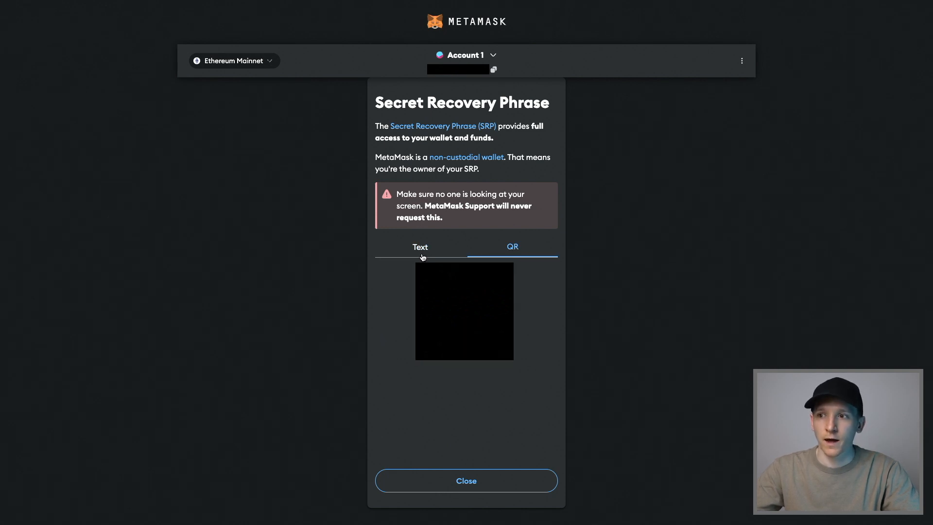
pyautogui.click(420, 245)
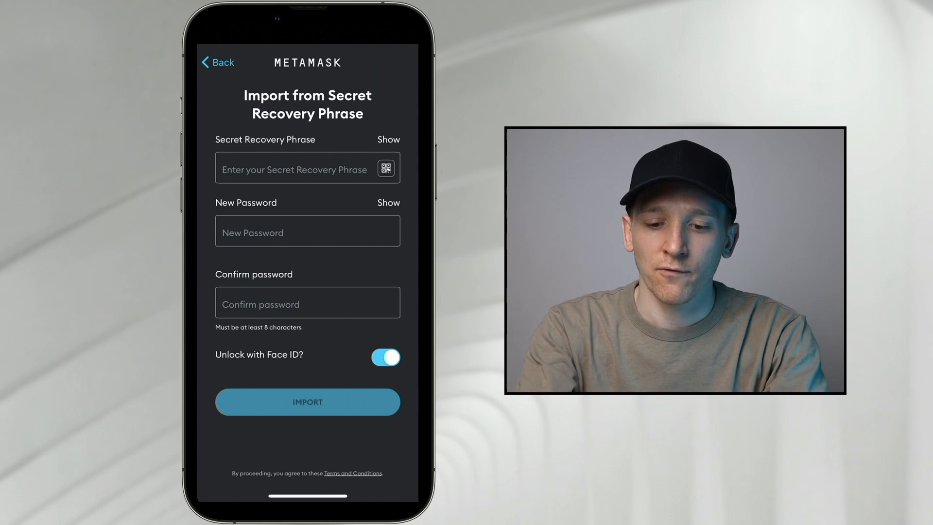
# Import the wallet from the entered recovery phrase with a new password and finish on the wallet-ready screen
pyautogui.click(294, 169)
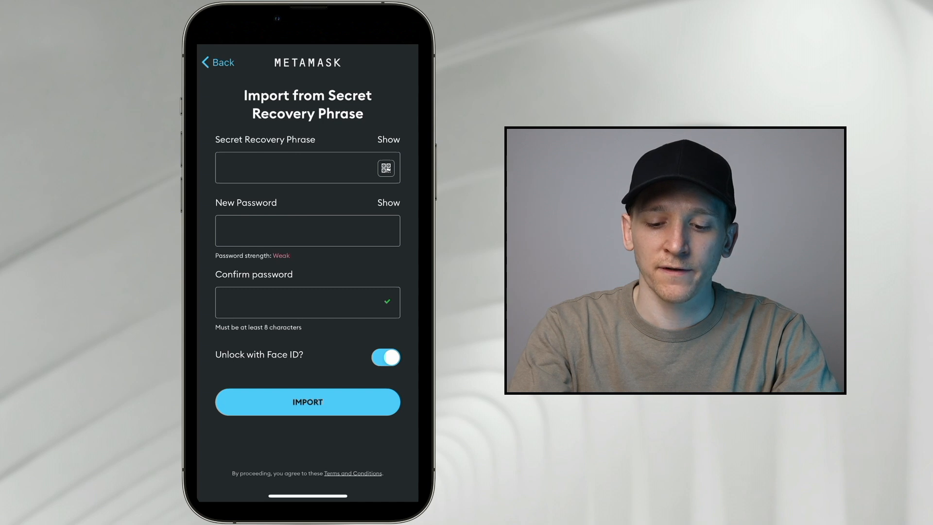
pyautogui.click(308, 401)
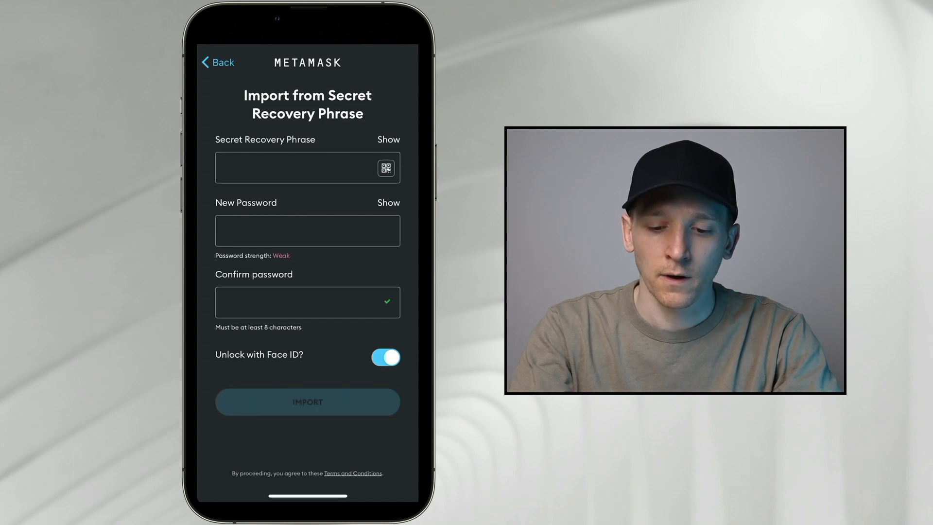
pyautogui.click(308, 401)
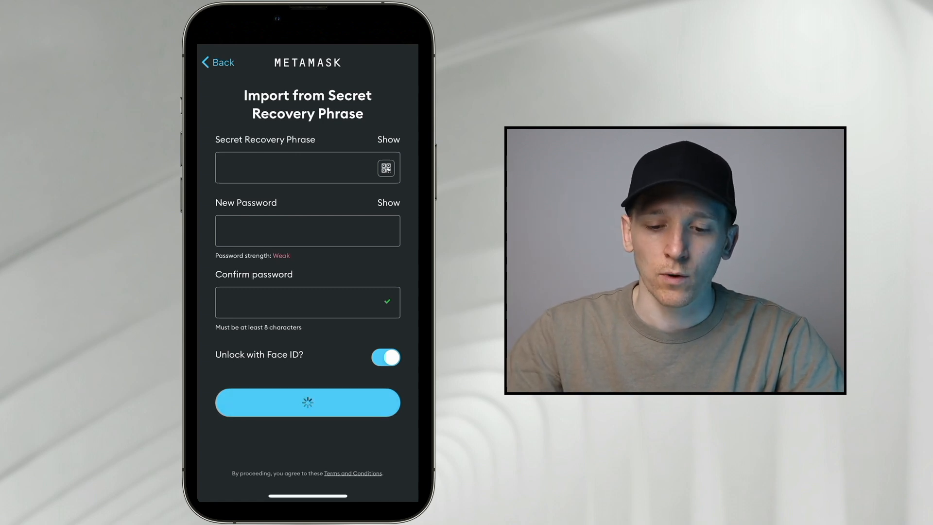
pyautogui.click(308, 401)
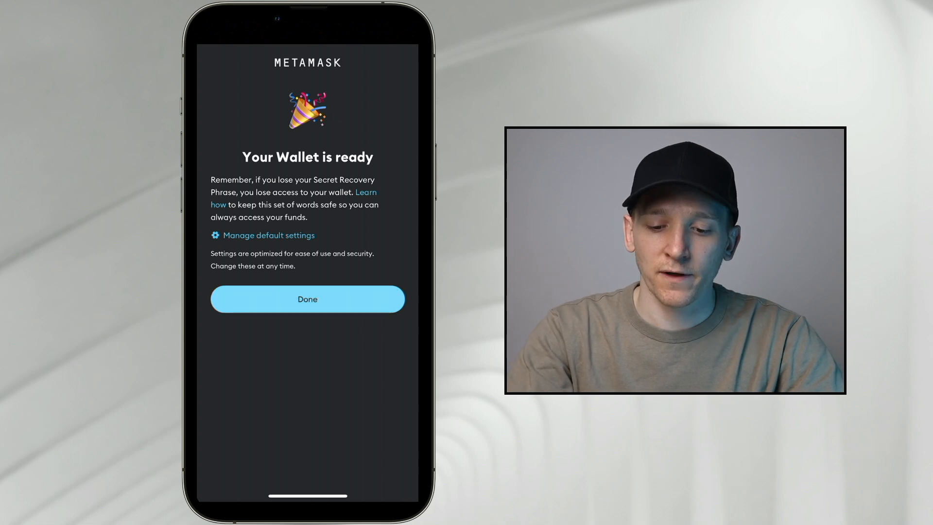
pyautogui.click(307, 299)
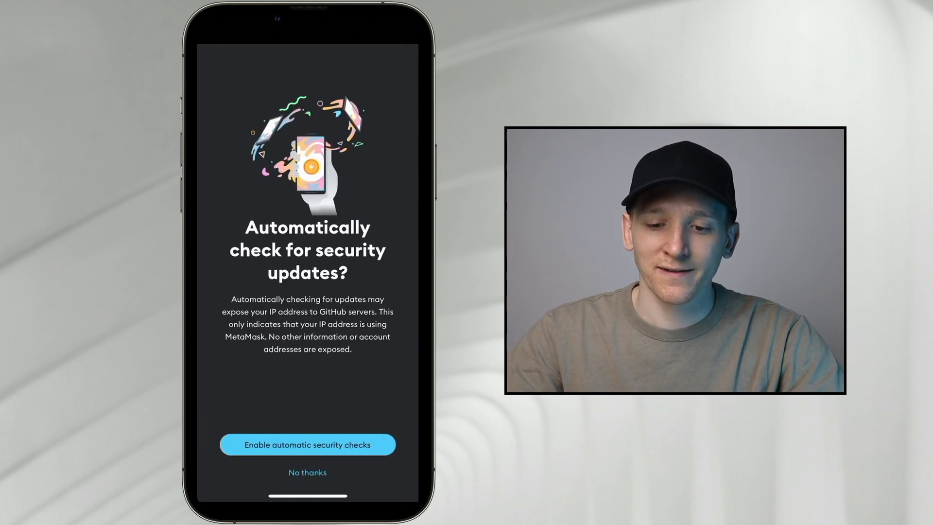
# Answer the automatic security checks prompt to reach the restored Account 1 wallet home
pyautogui.click(307, 444)
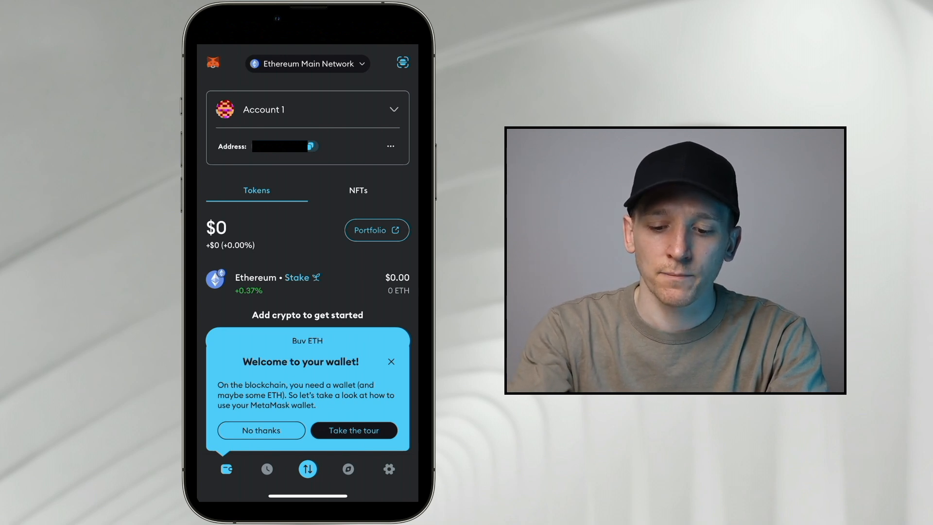
# From the Account 1 dropdown, choose Add account or hardware wallet
pyautogui.click(307, 110)
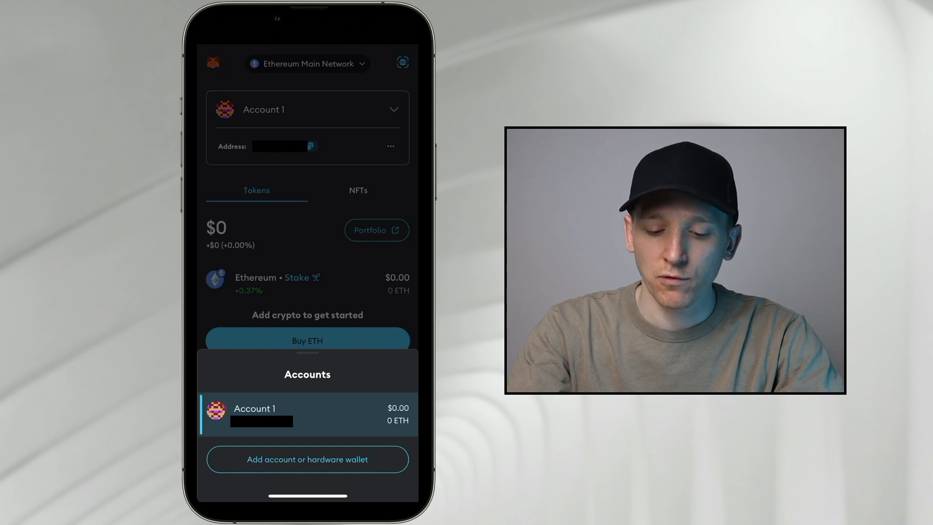
pyautogui.click(307, 458)
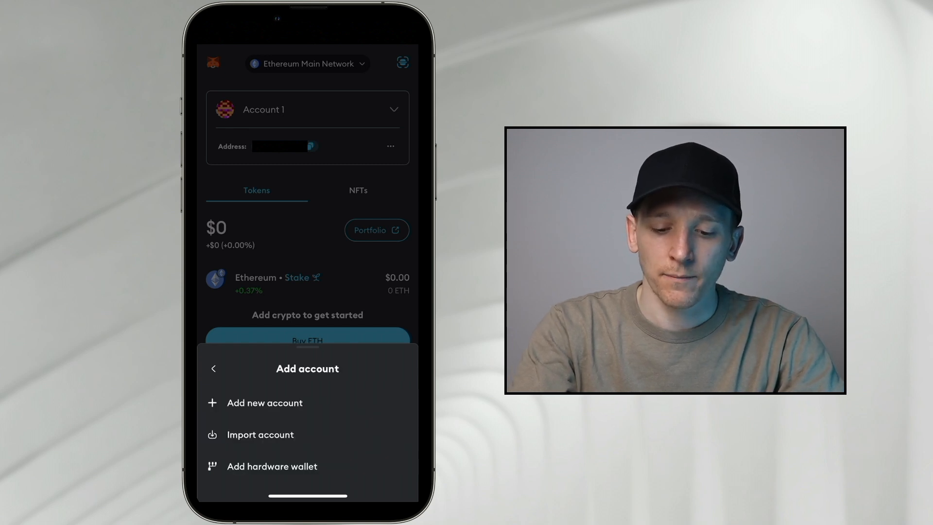